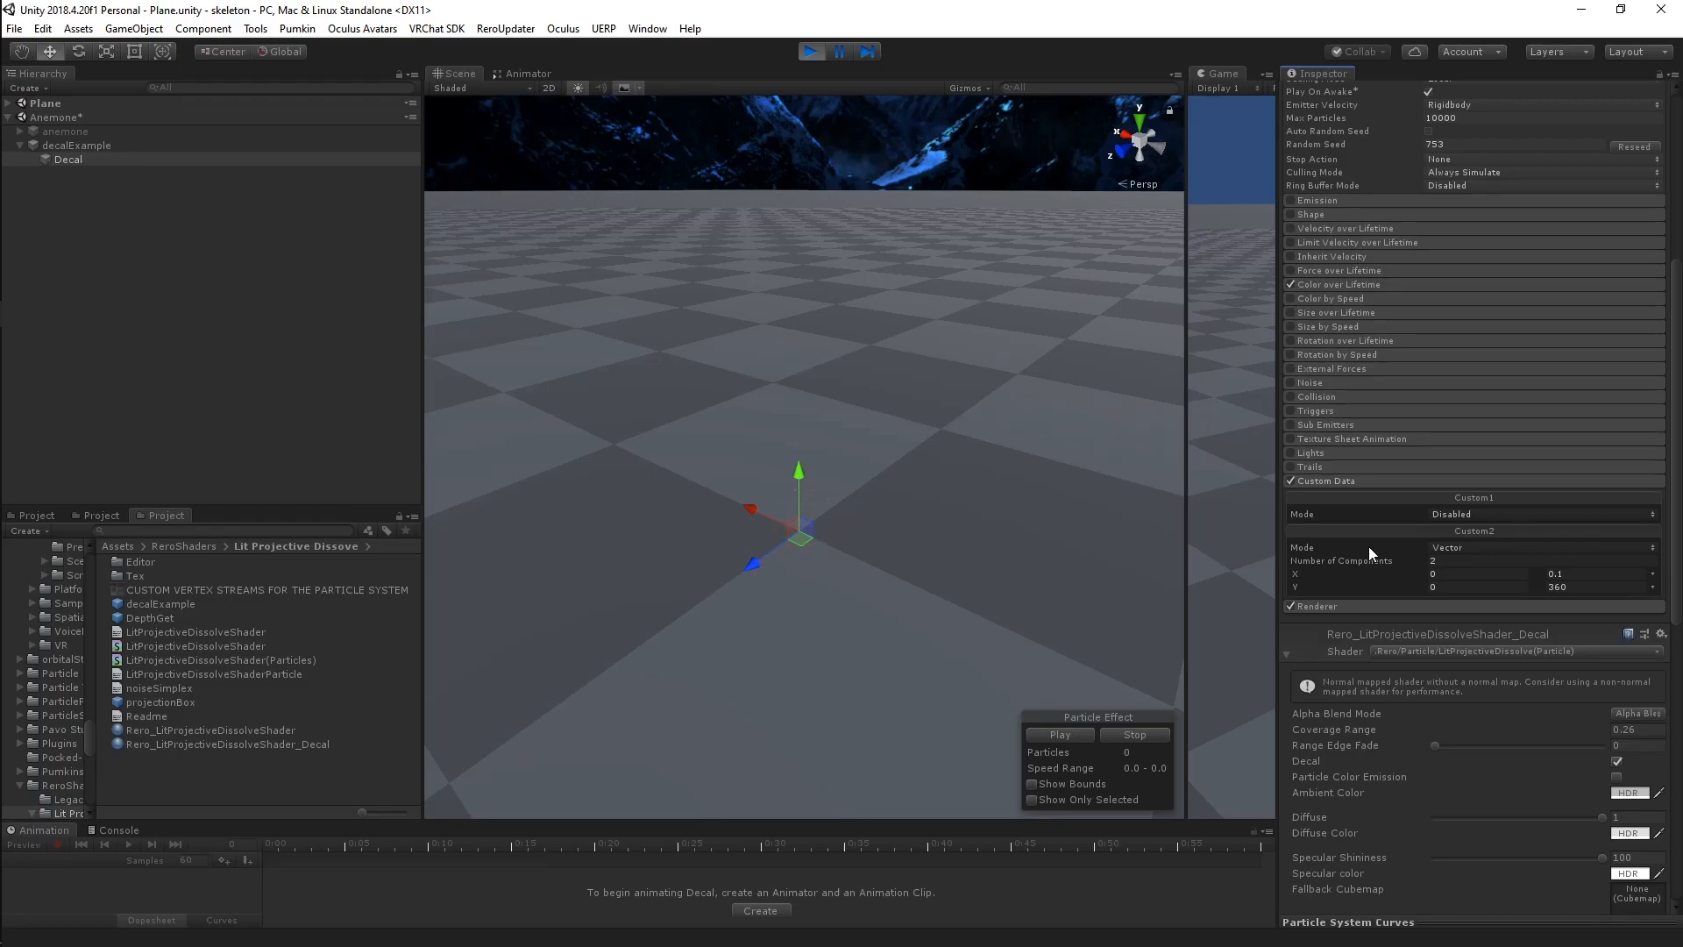
- Replay the decal particle effect several times to preview it flashing on the plane
click(1058, 734)
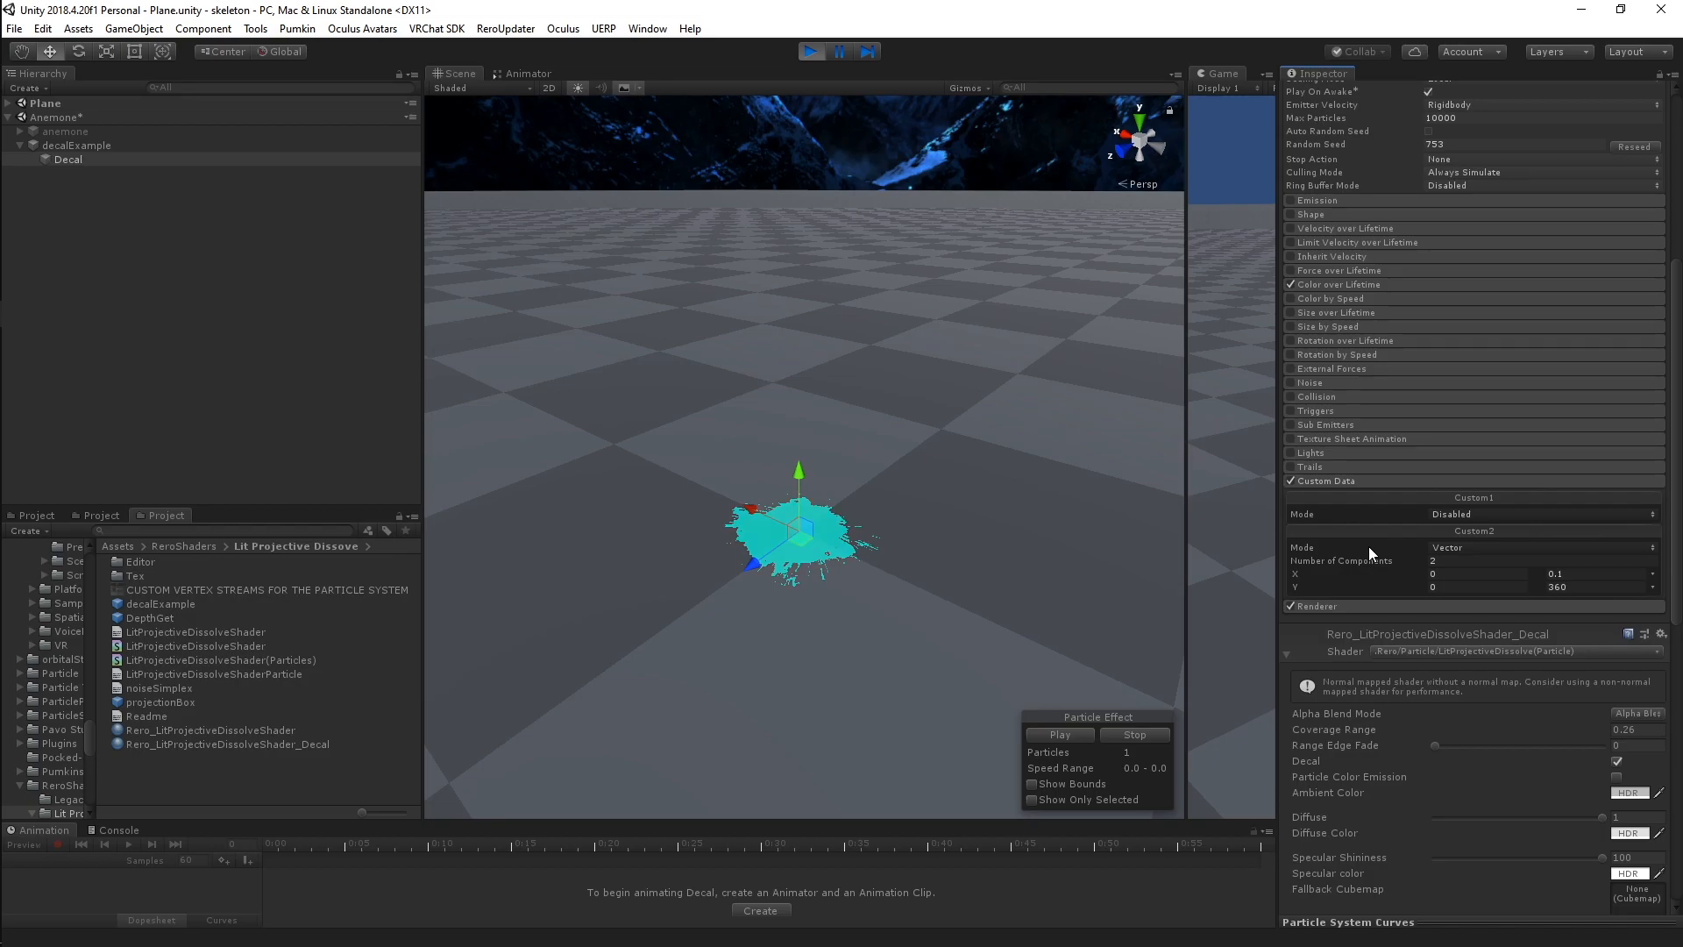
click(1133, 735)
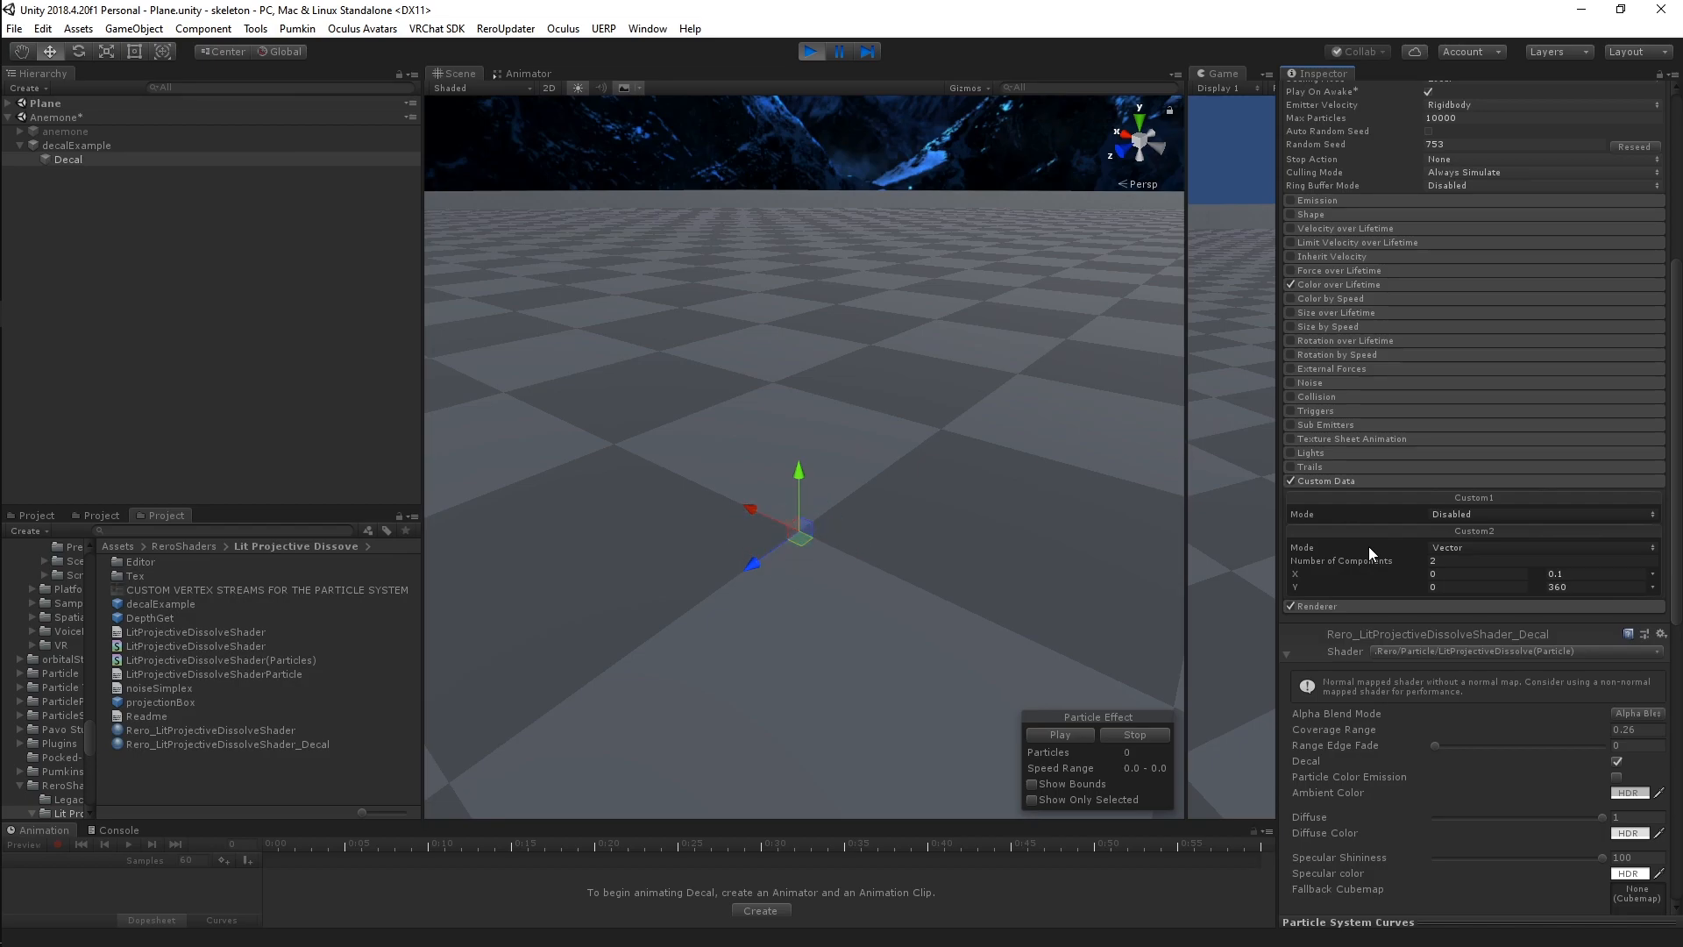
click(1057, 734)
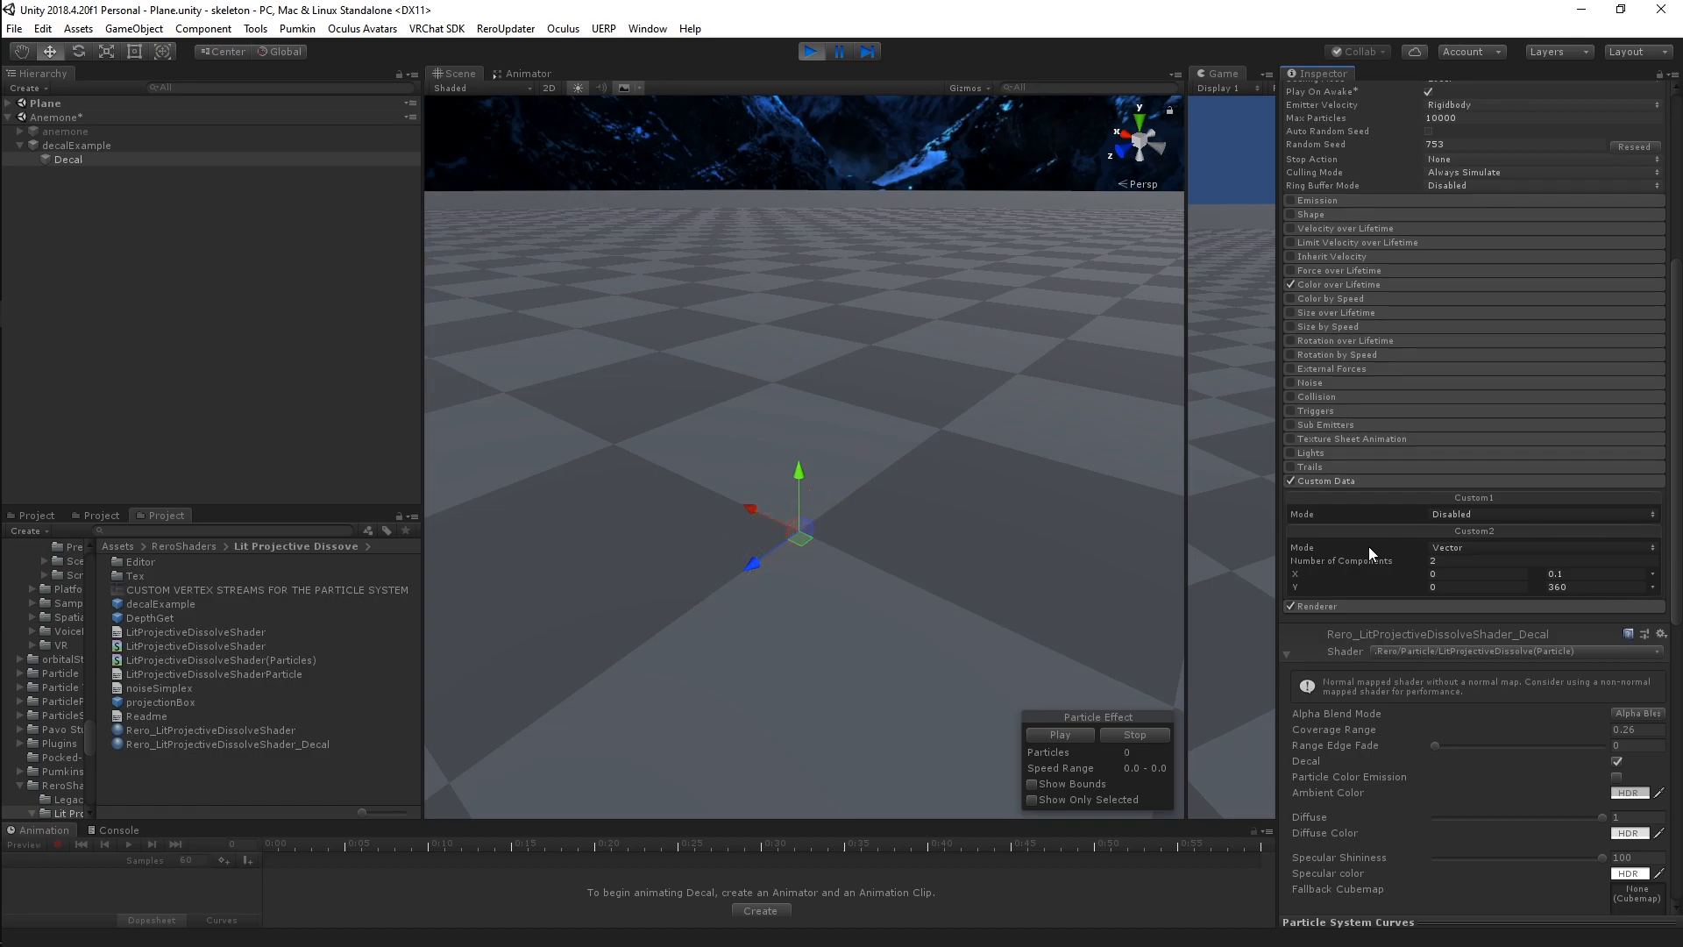
click(1057, 734)
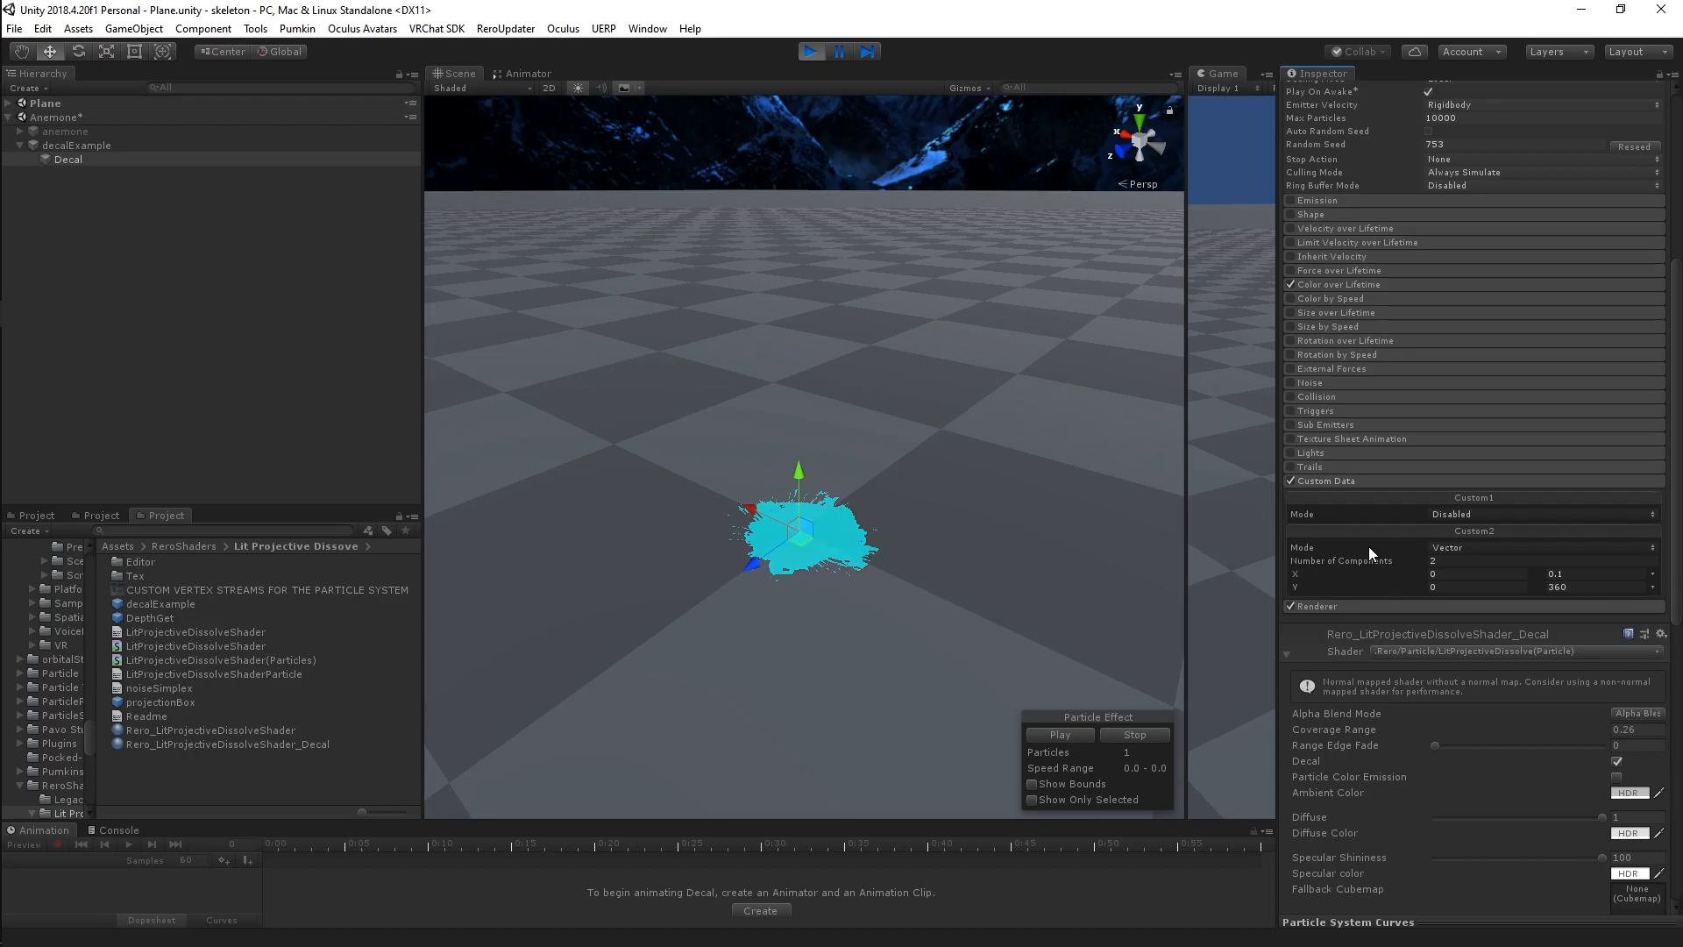
click(1133, 734)
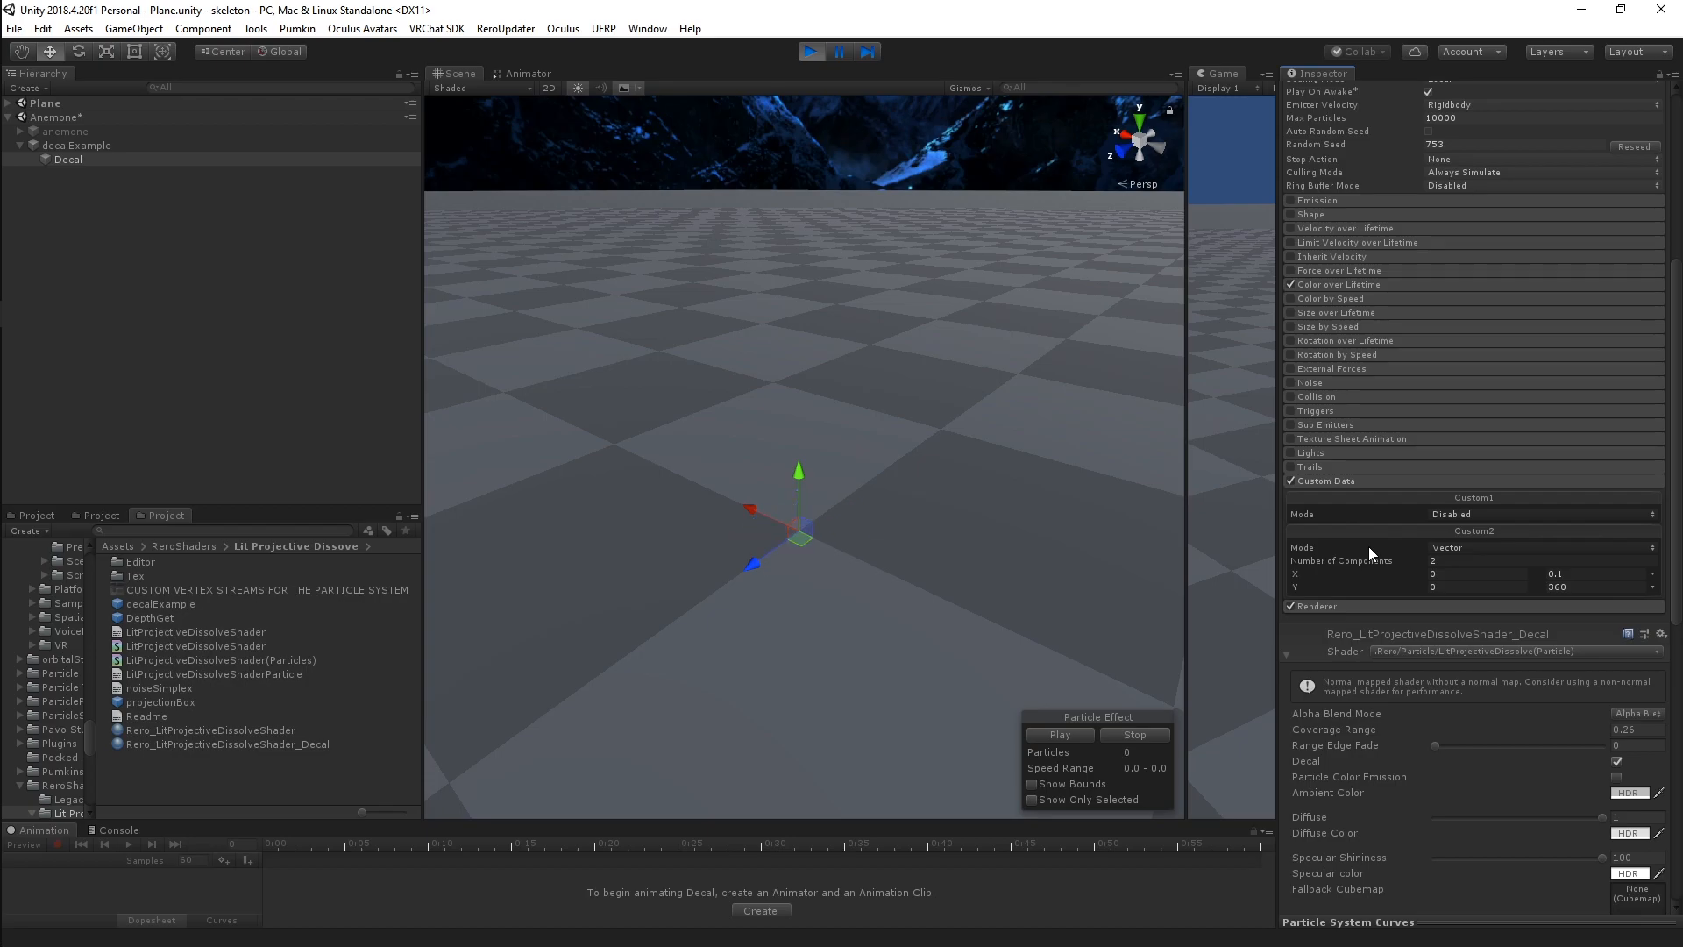
click(1057, 735)
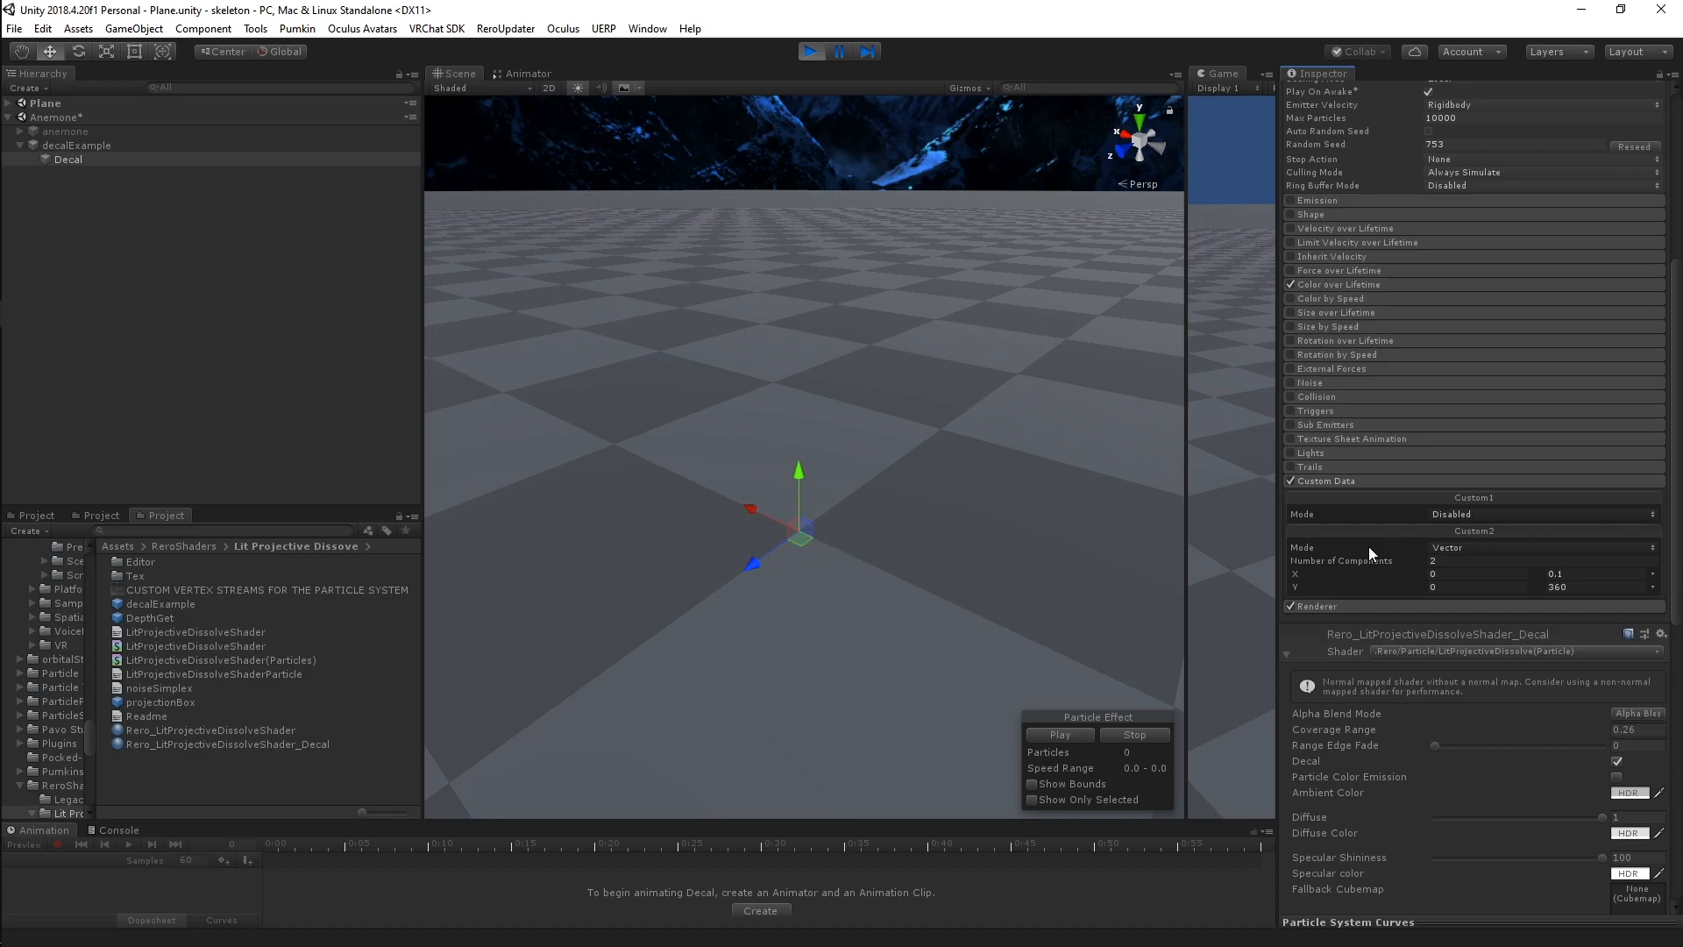
click(1058, 734)
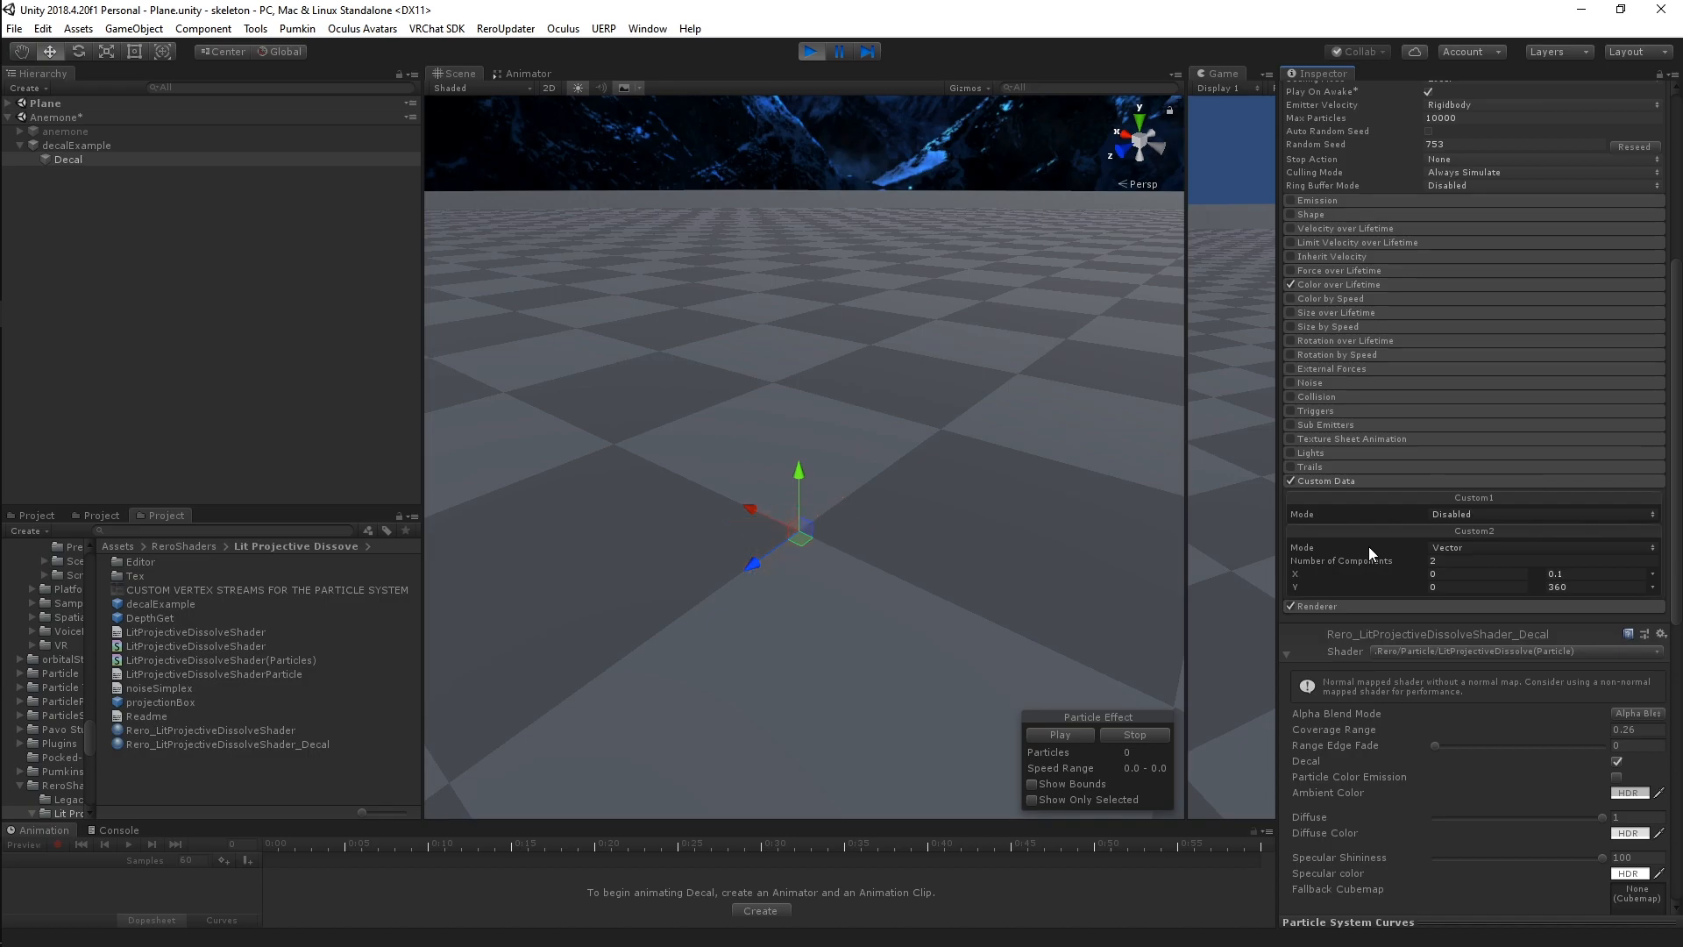
click(1057, 734)
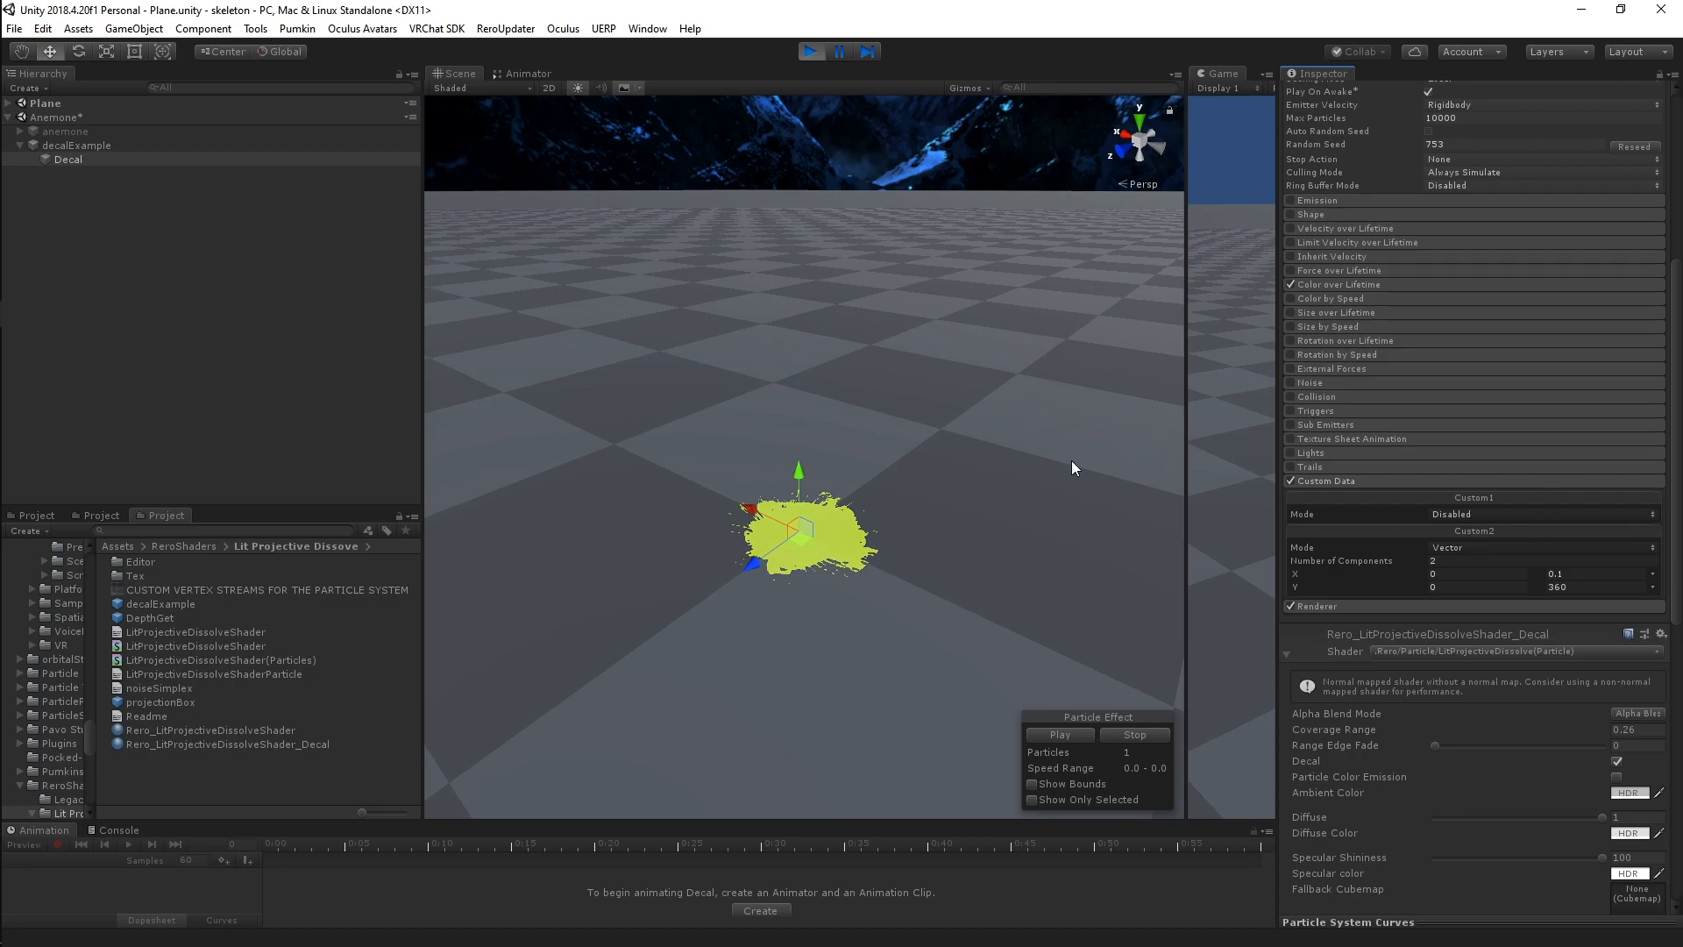
click(1134, 734)
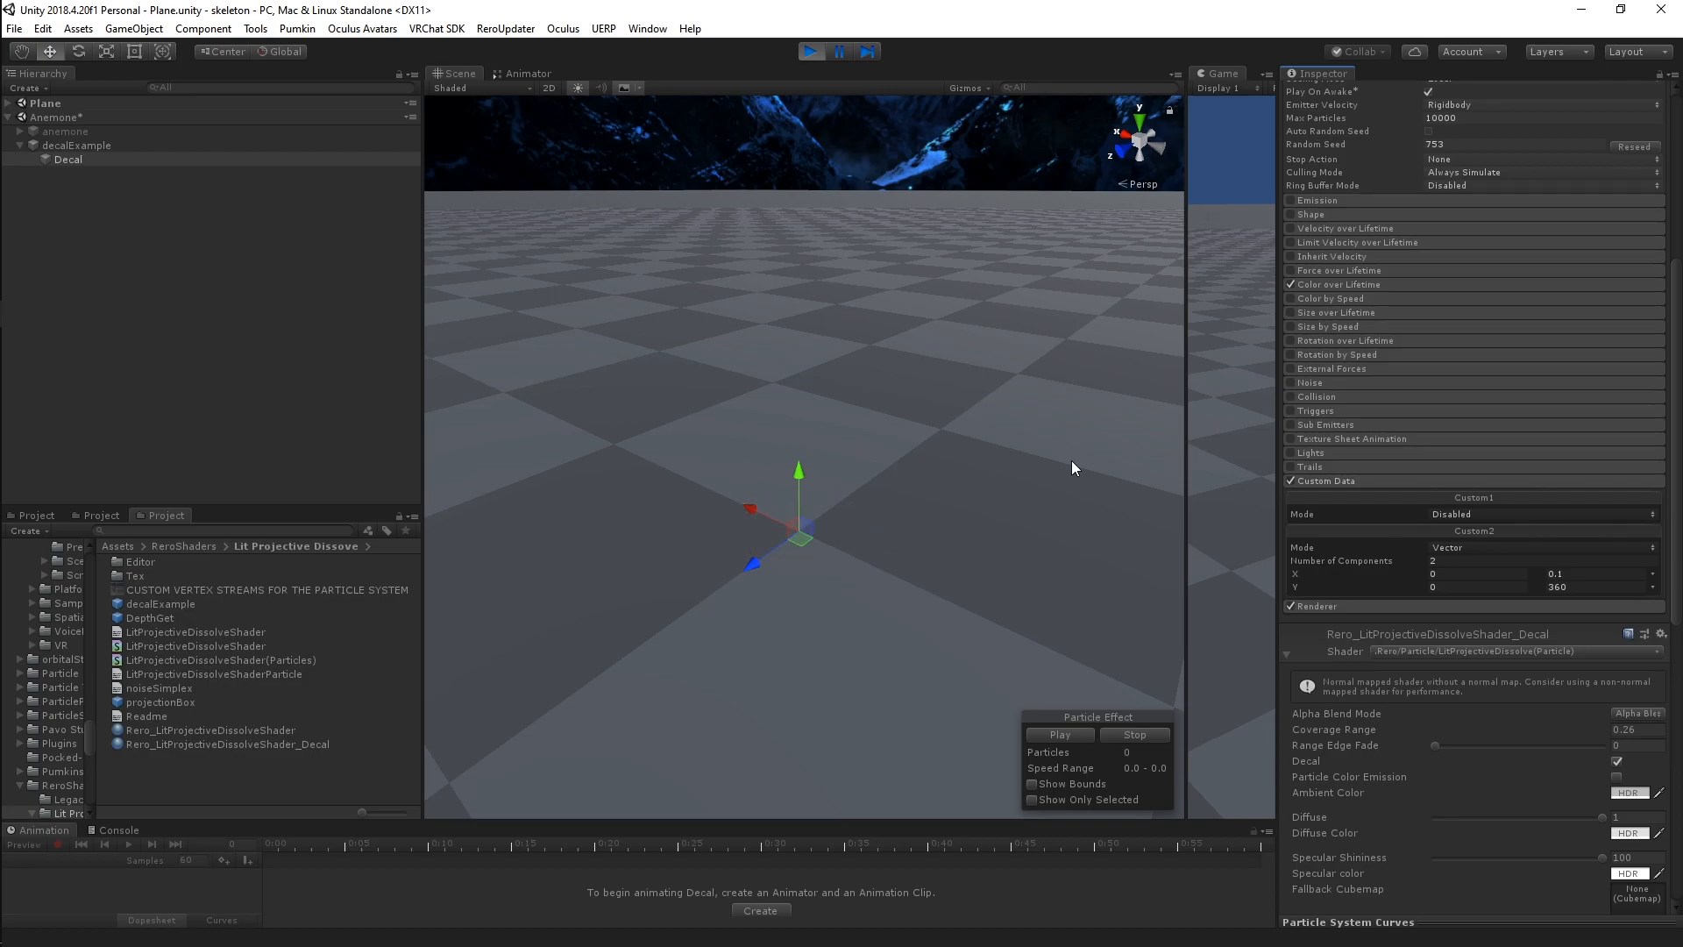
click(1057, 735)
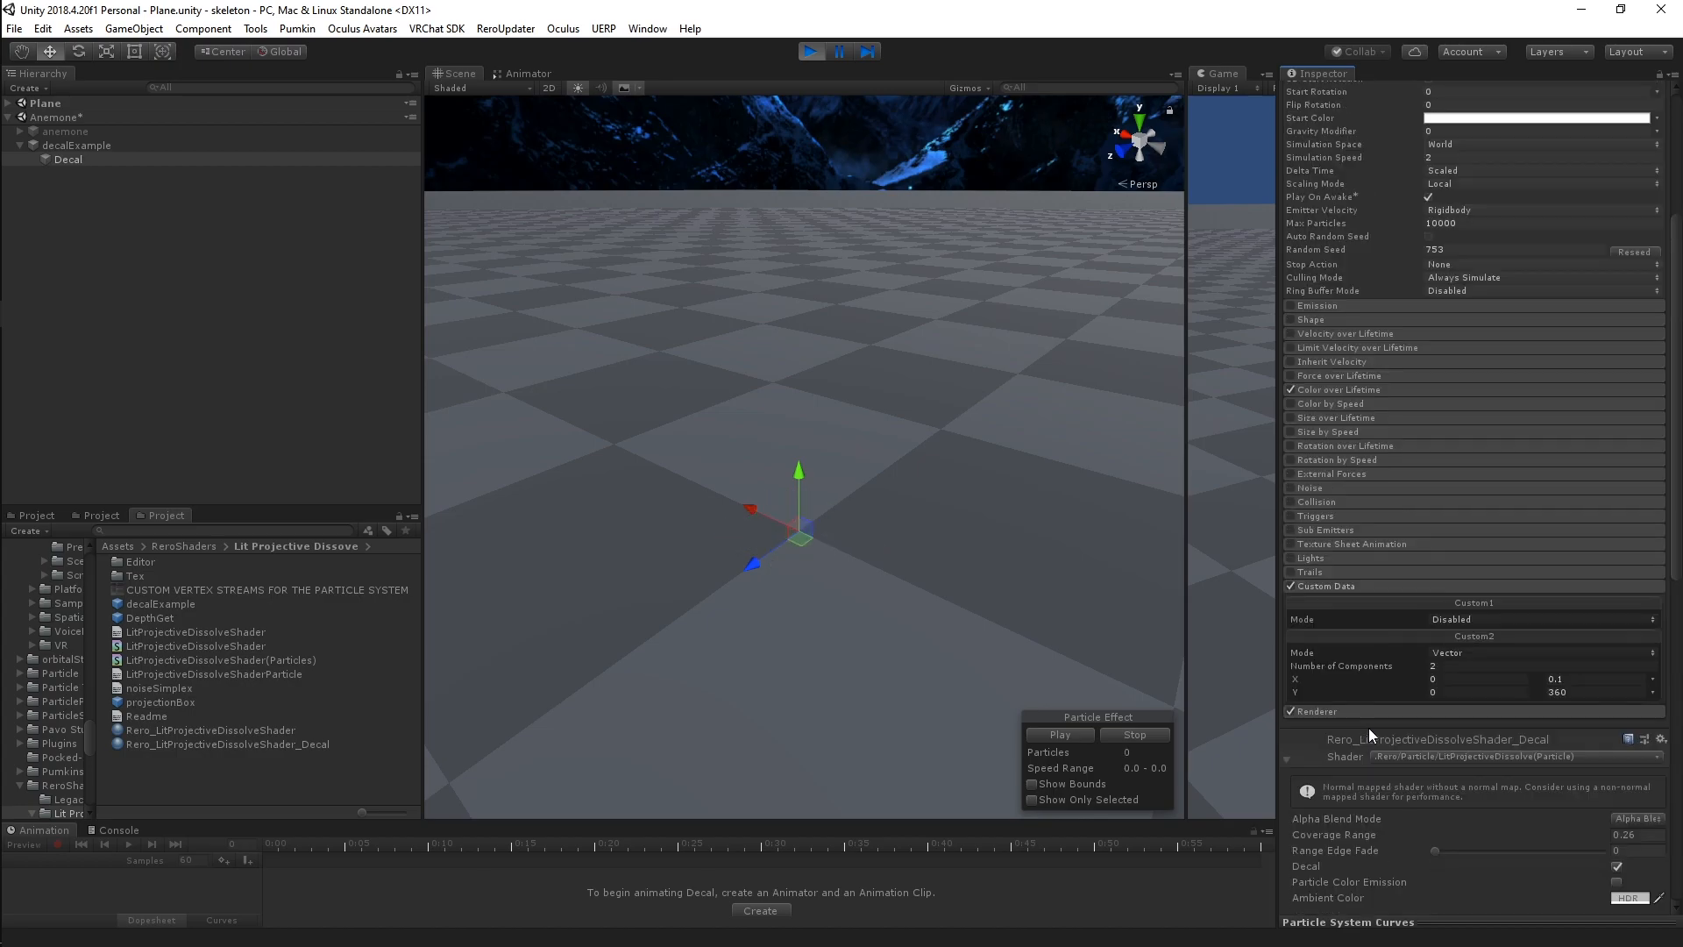
- Set Custom2 Number of Components to 3, adding Z, and replay the effect
click(1058, 734)
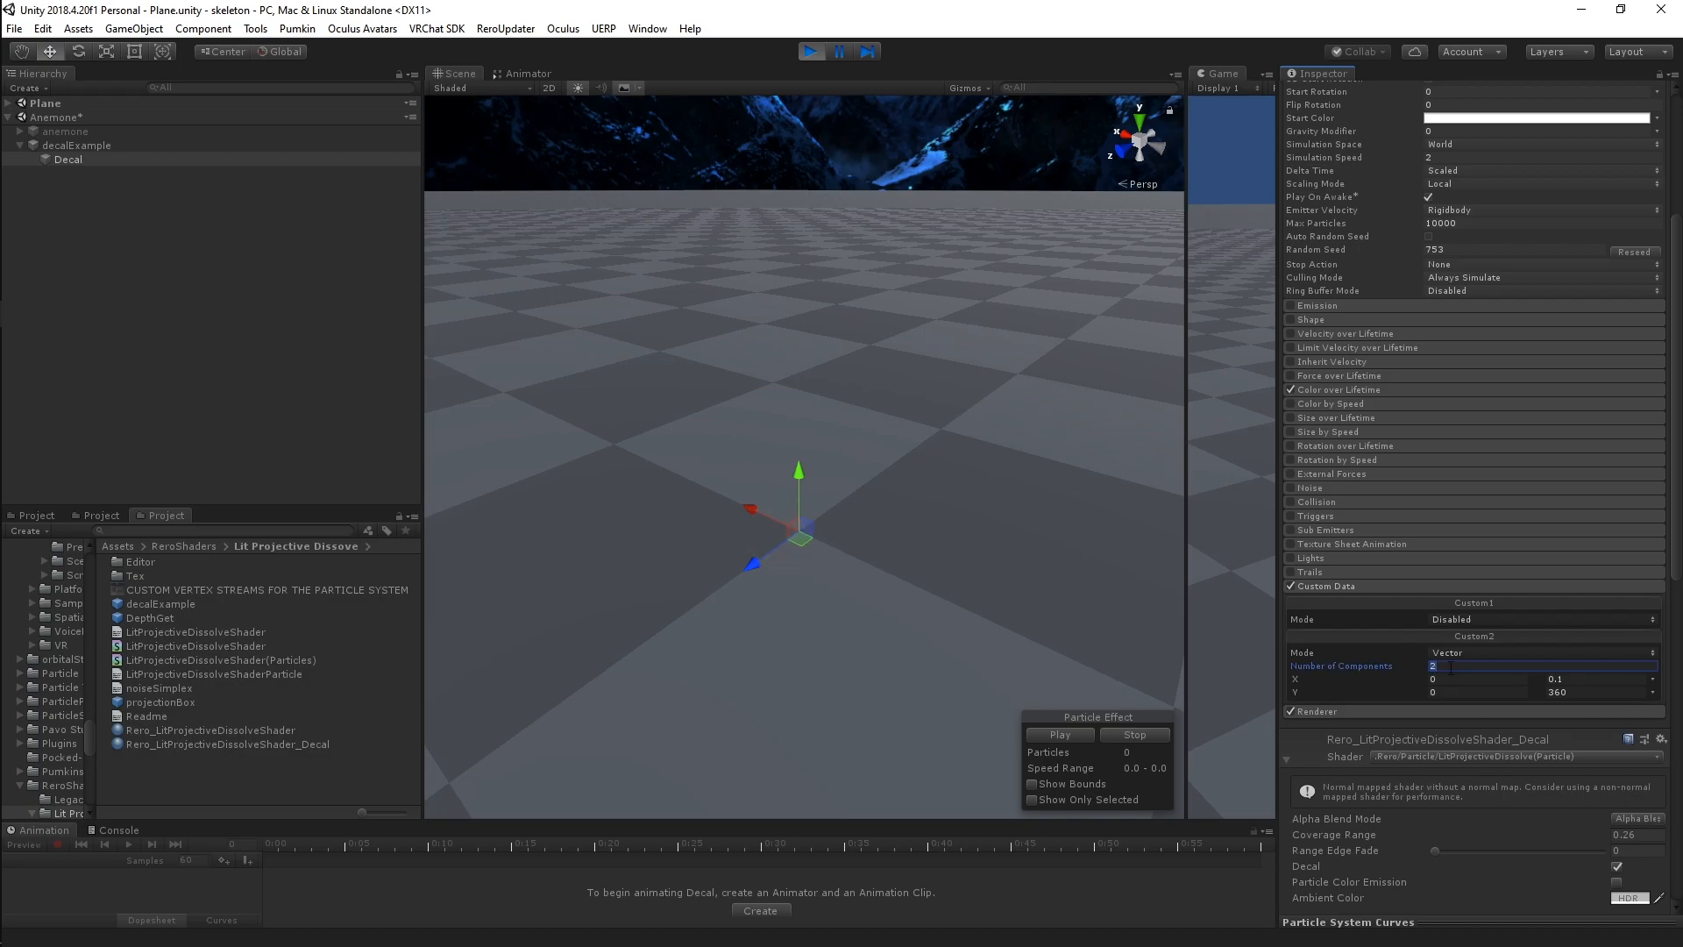
text(3)
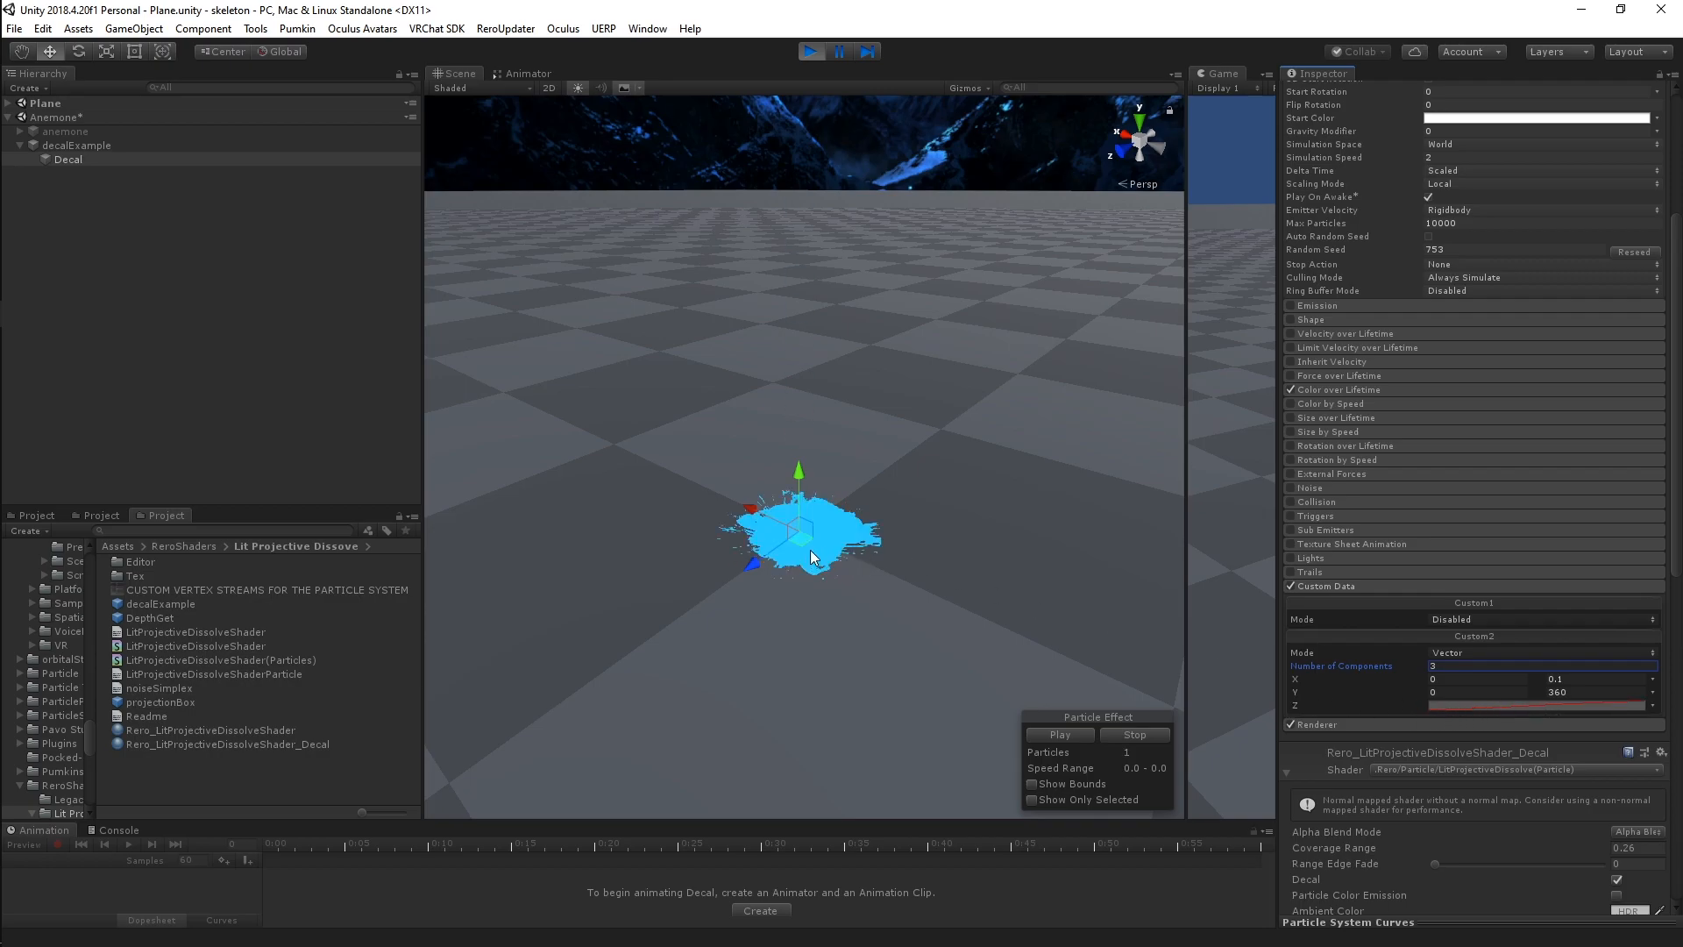
click(1133, 734)
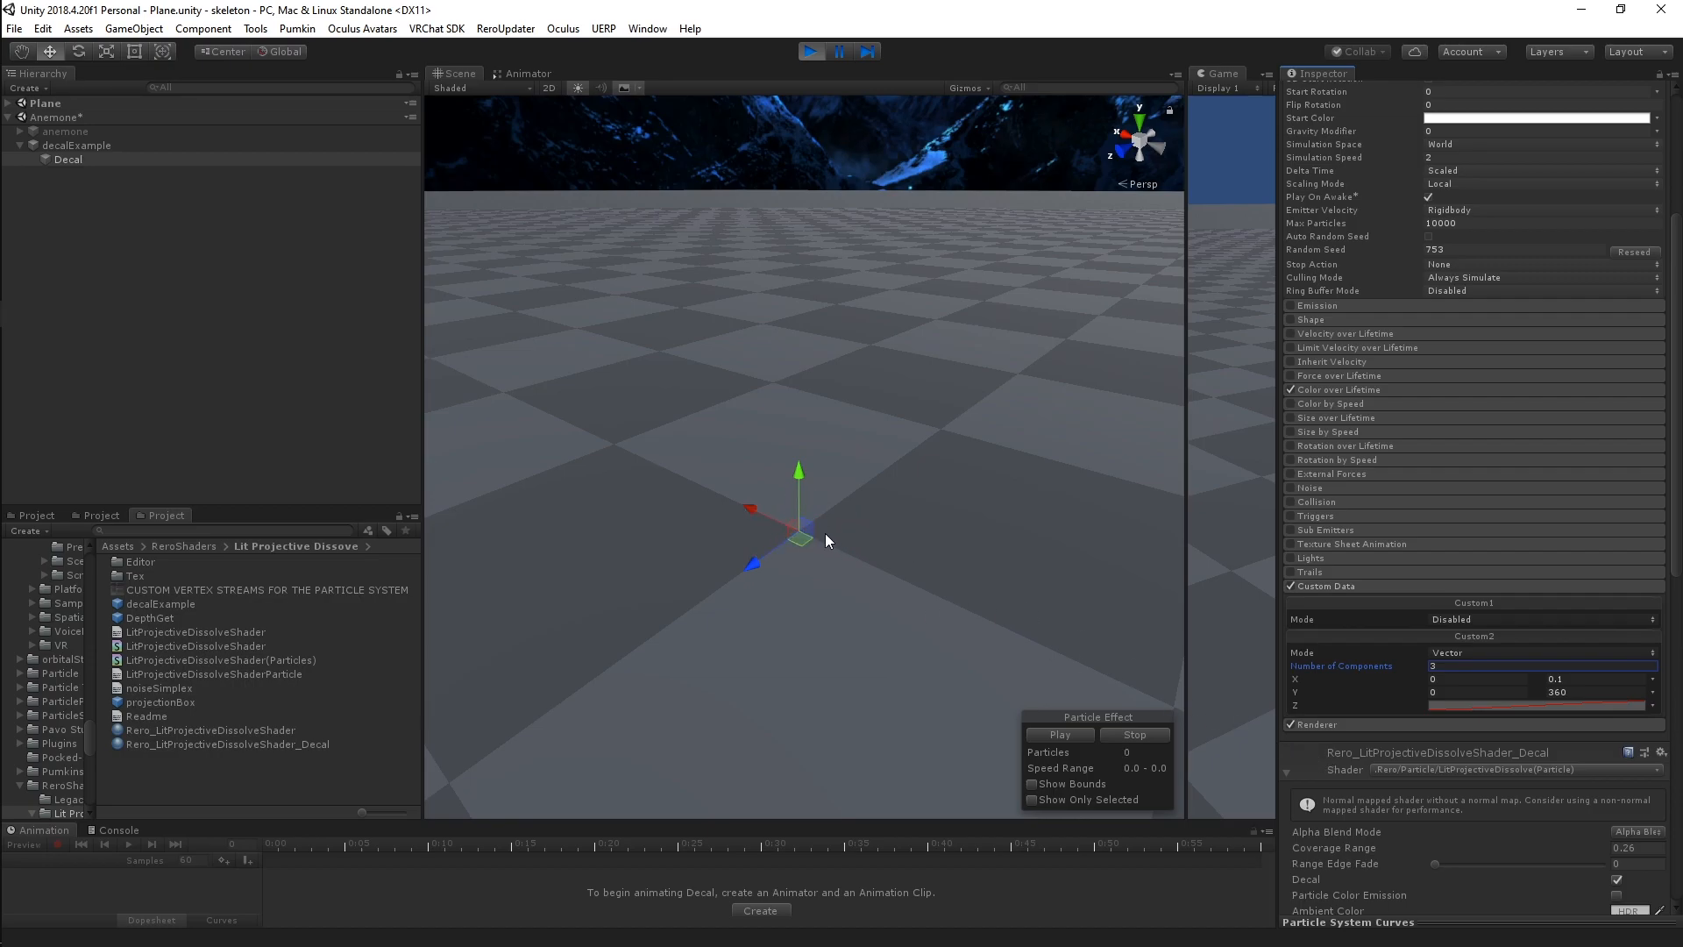
click(1058, 735)
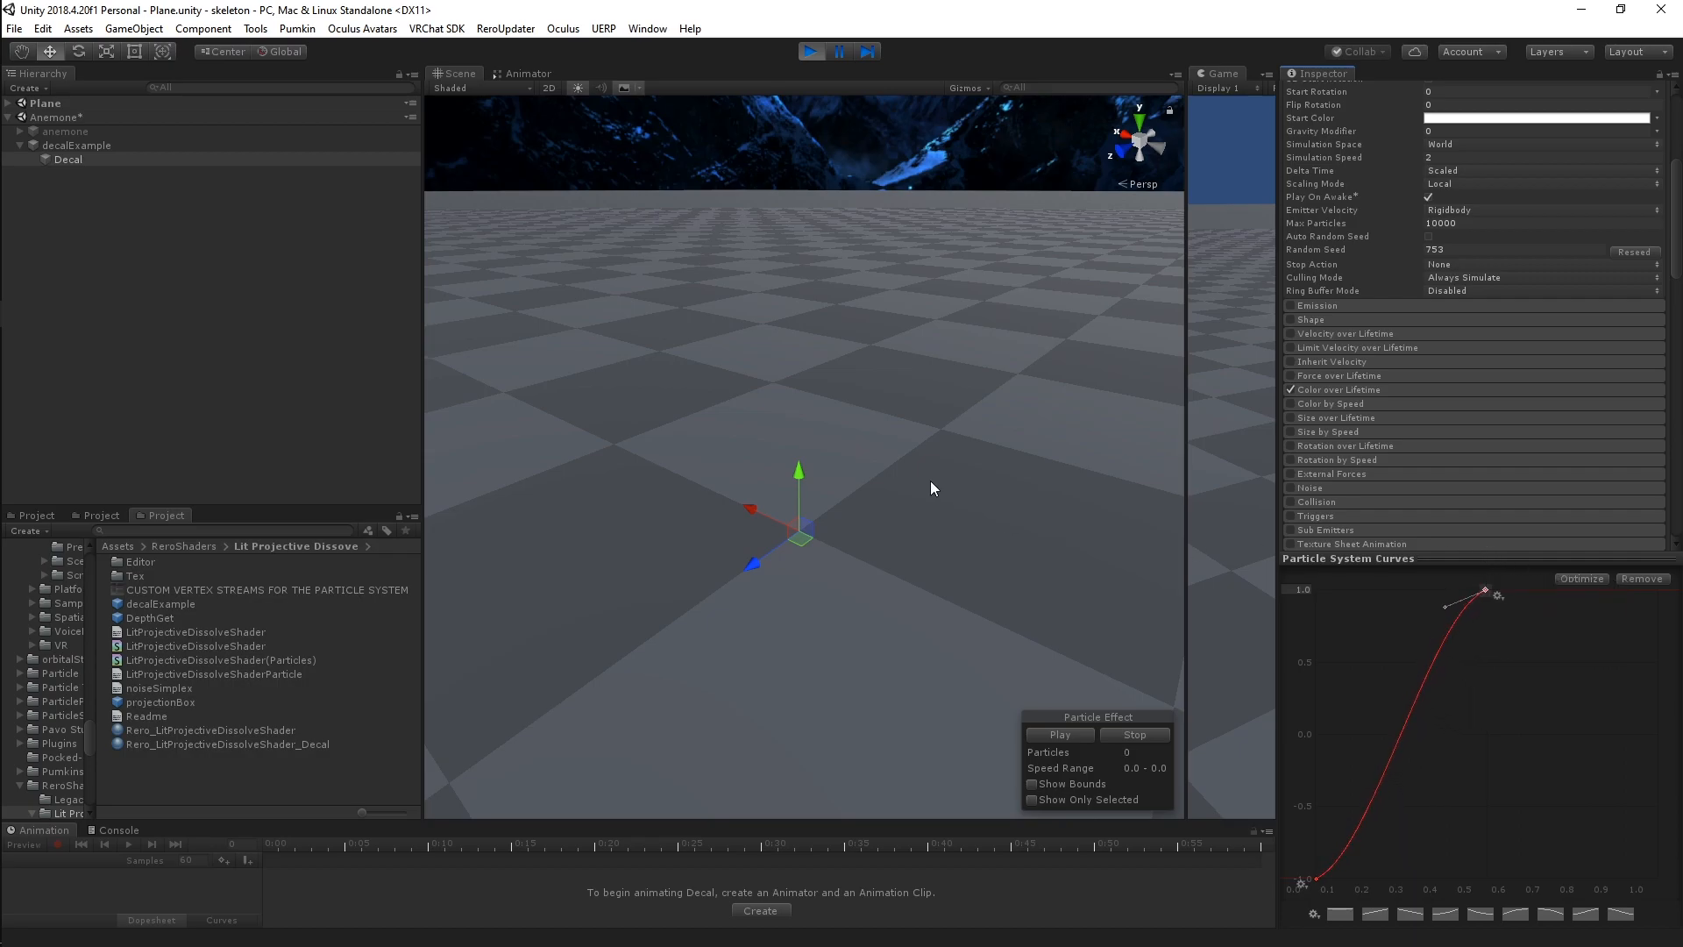
click(1057, 734)
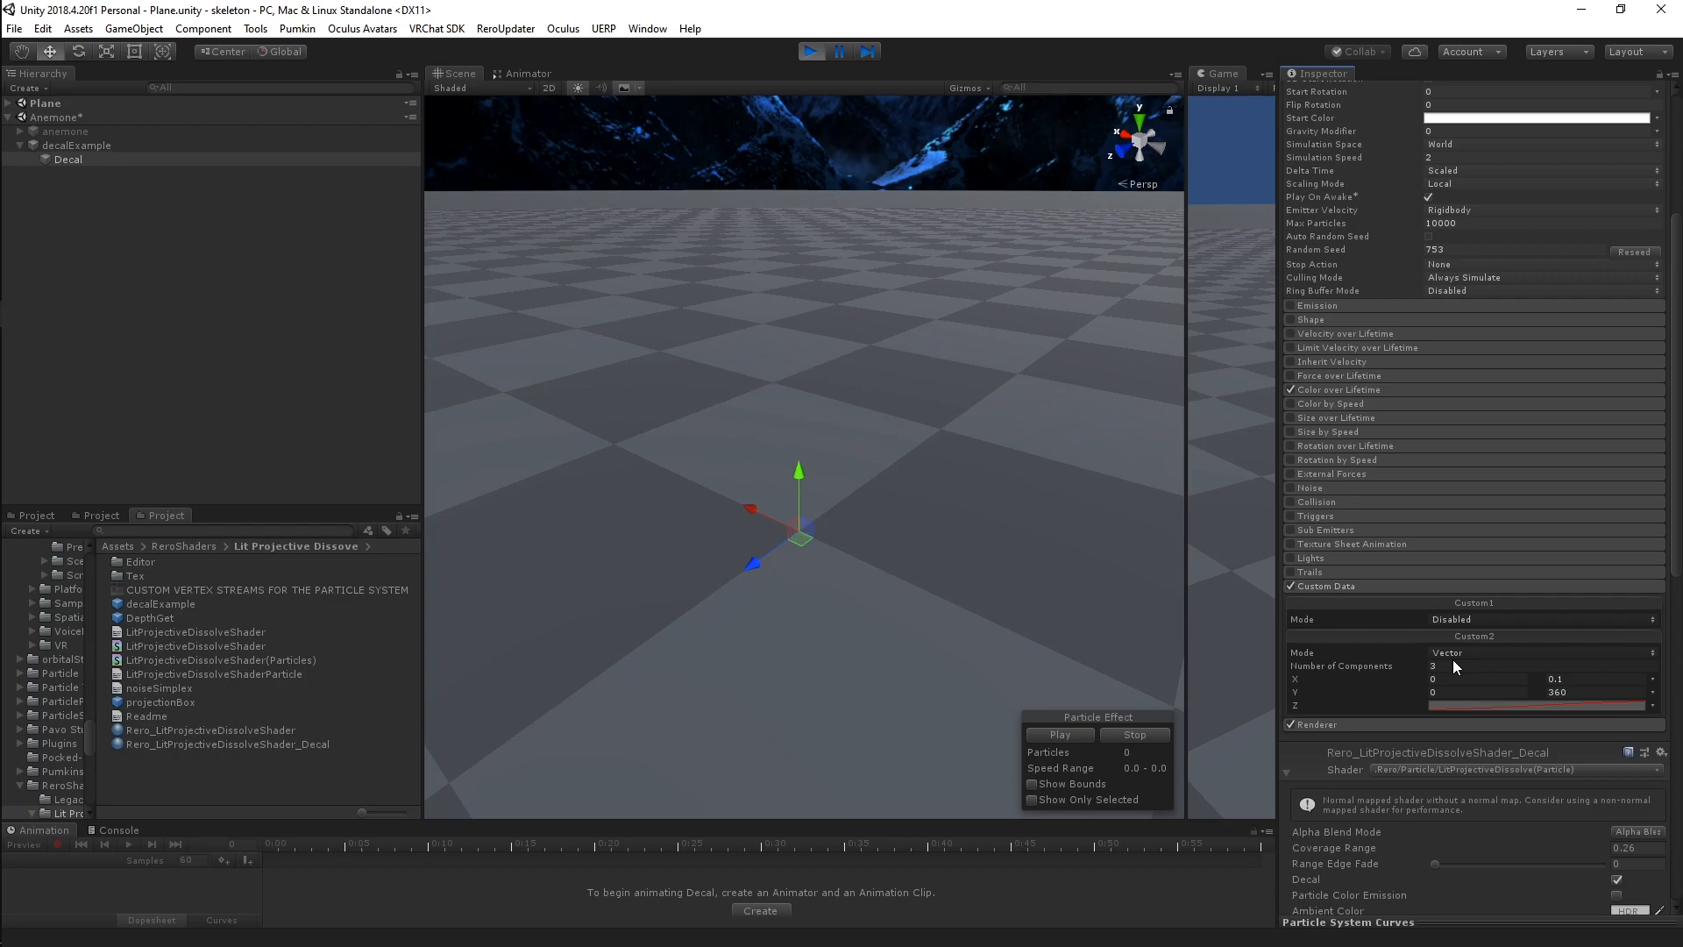
click(1057, 735)
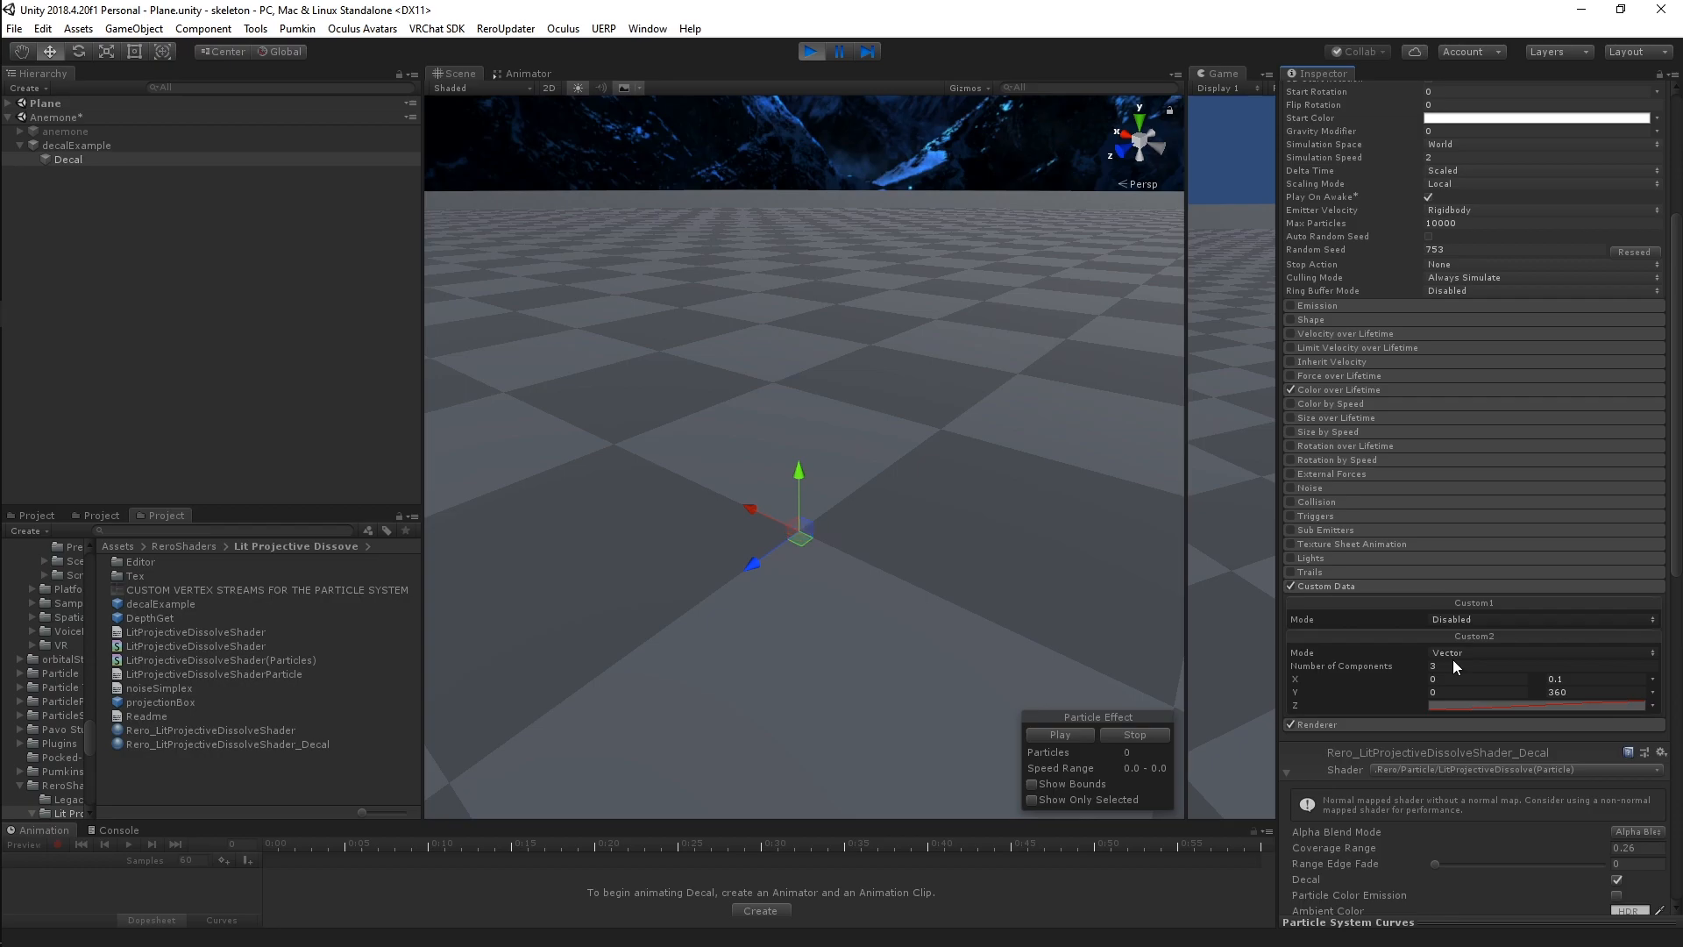
click(1058, 735)
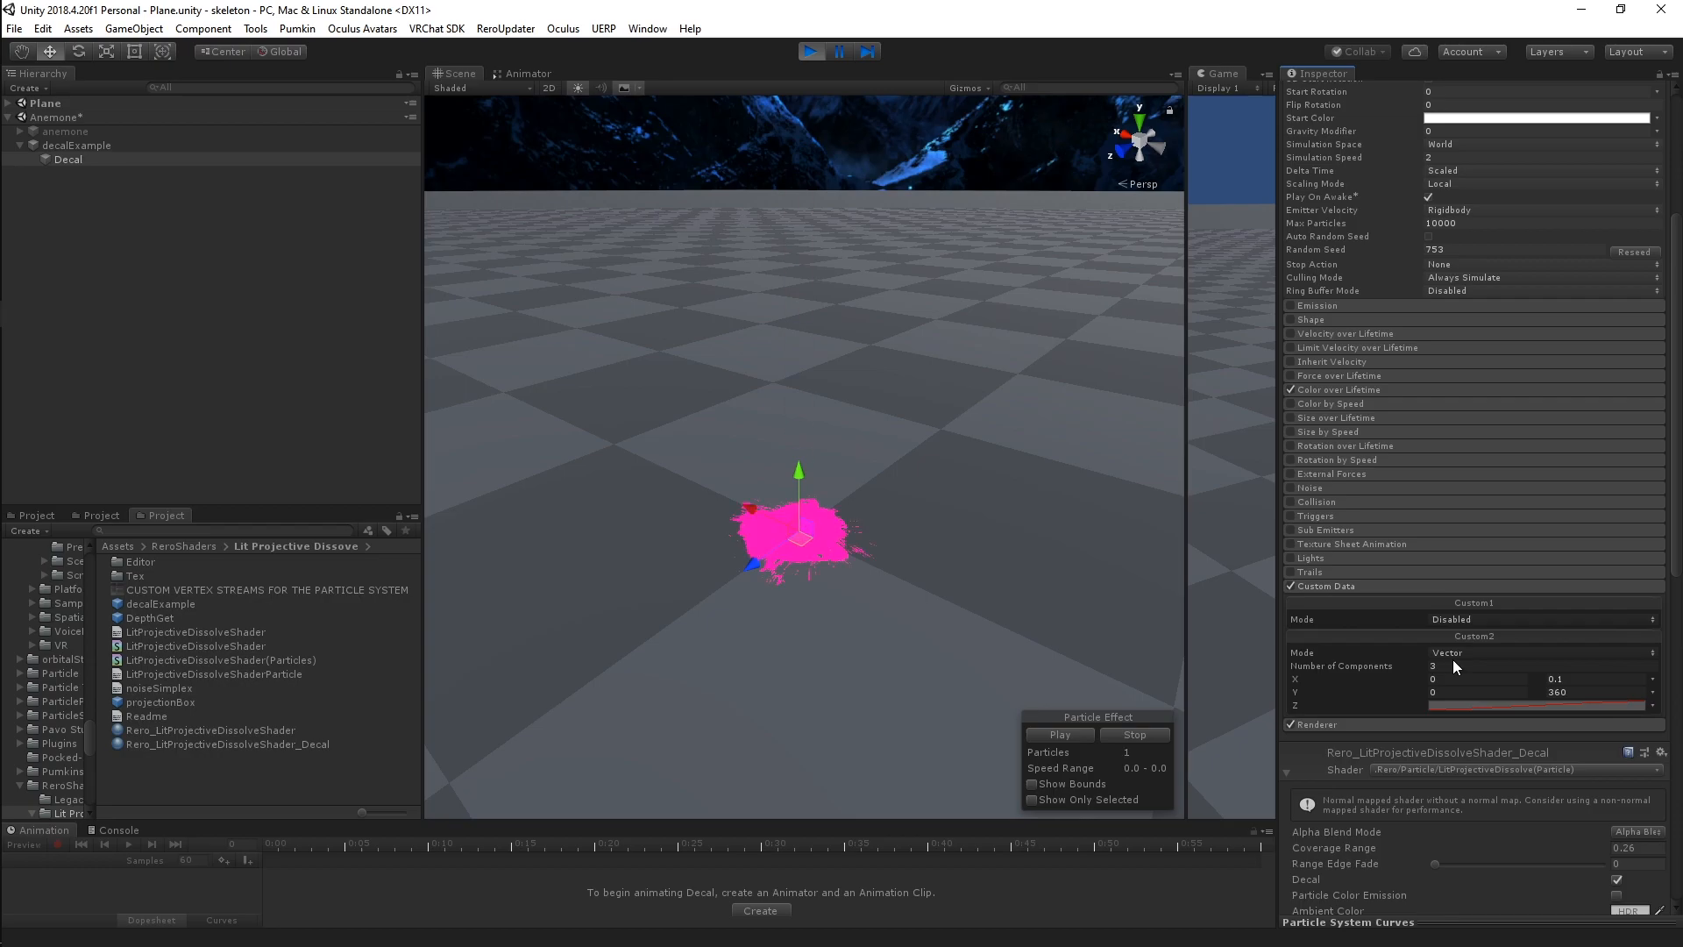